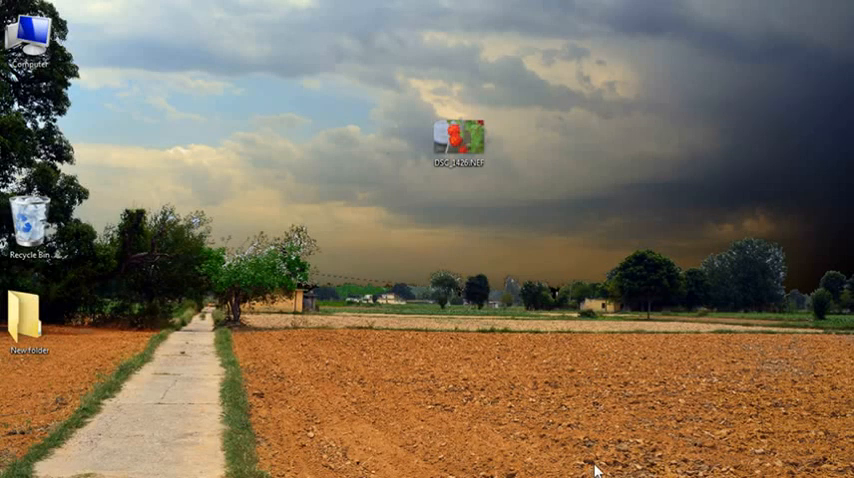
Check the options for the raw photo DSC_1426.NEF on the desktop and open it.
right_click(460, 130)
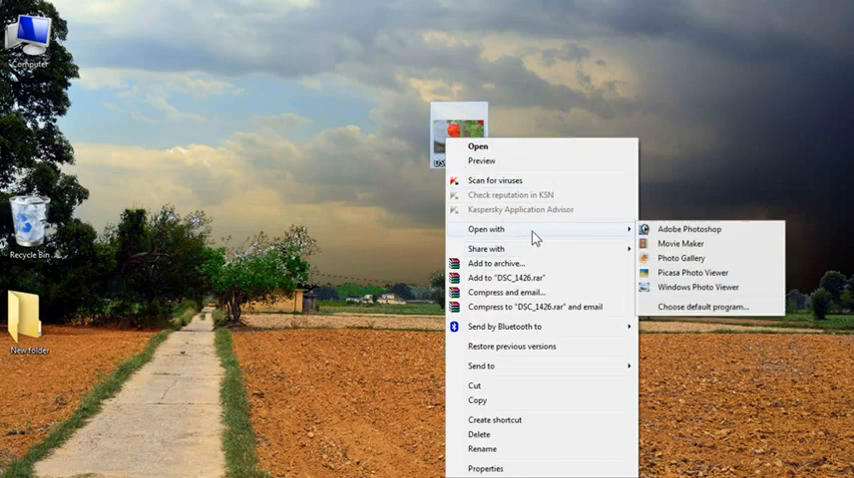
click(696, 260)
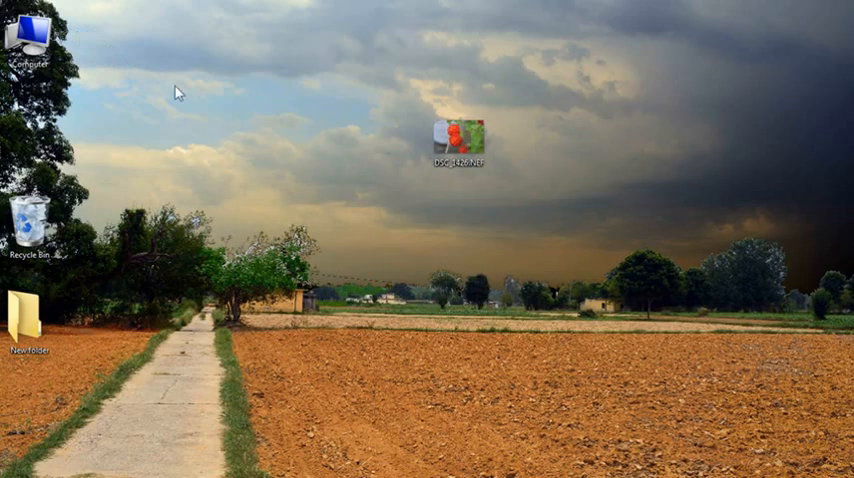
double_click(460, 134)
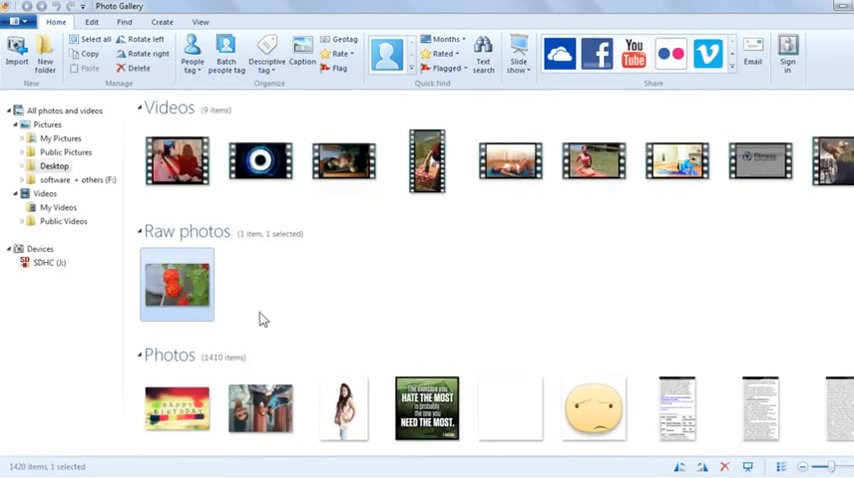
Open the photo for editing in Photo Gallery, accepting NEF file handling, and begin making a copy.
double_click(174, 284)
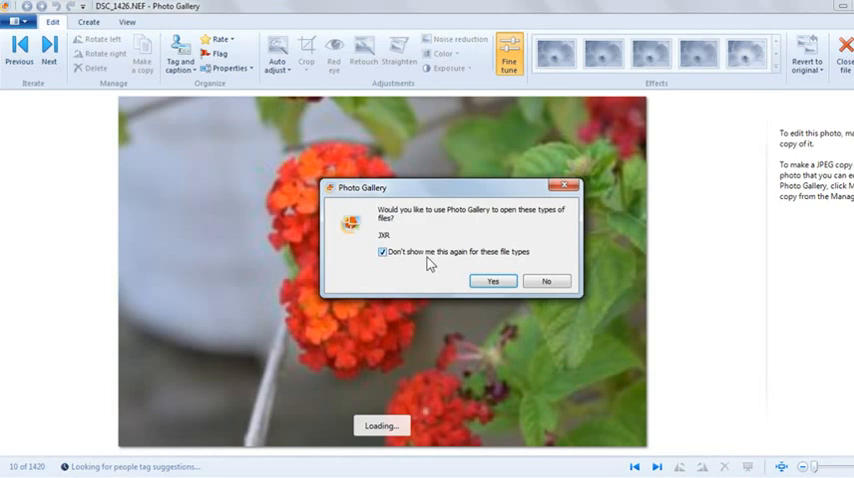
click(492, 280)
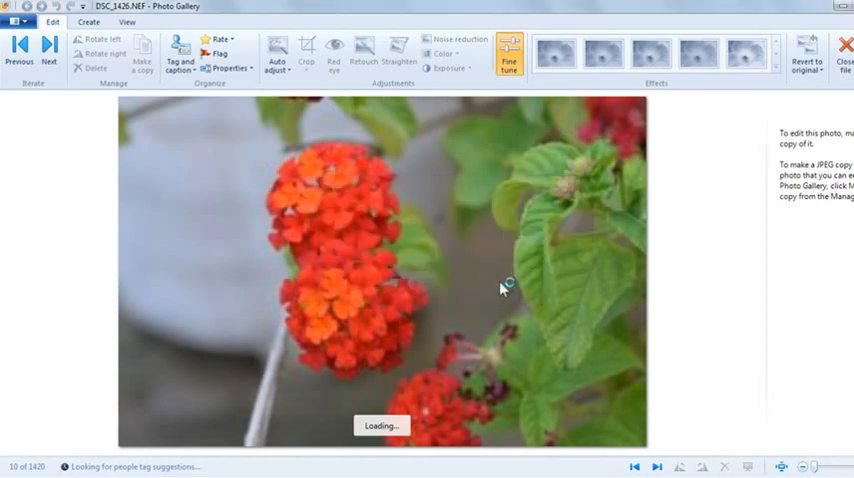
mouse_move(480, 300)
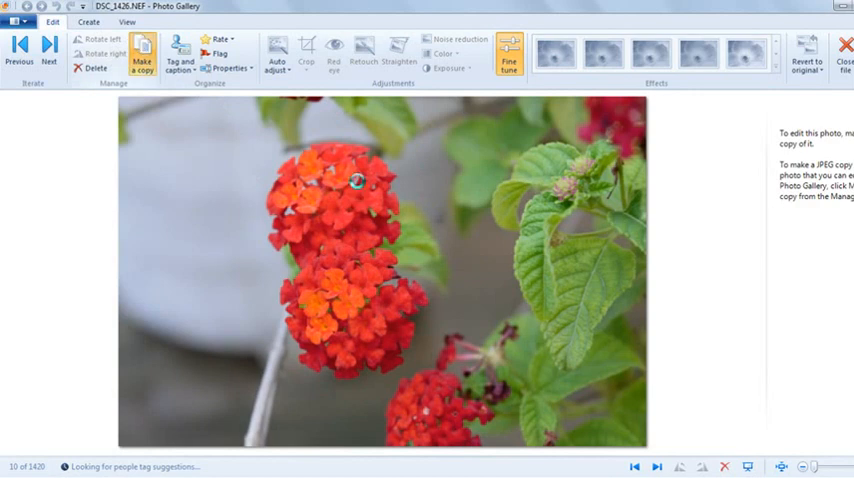
click(142, 50)
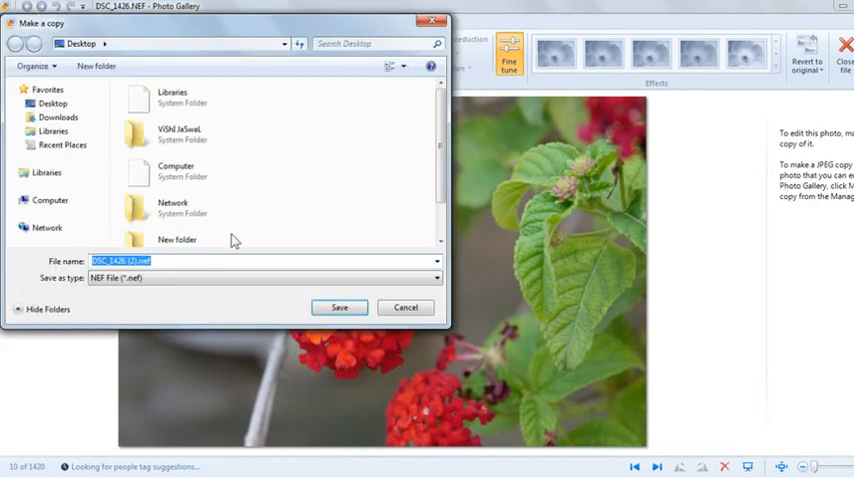
Save the copy to the Desktop as DSC_1426 (2).jpg in JPG format.
click(428, 276)
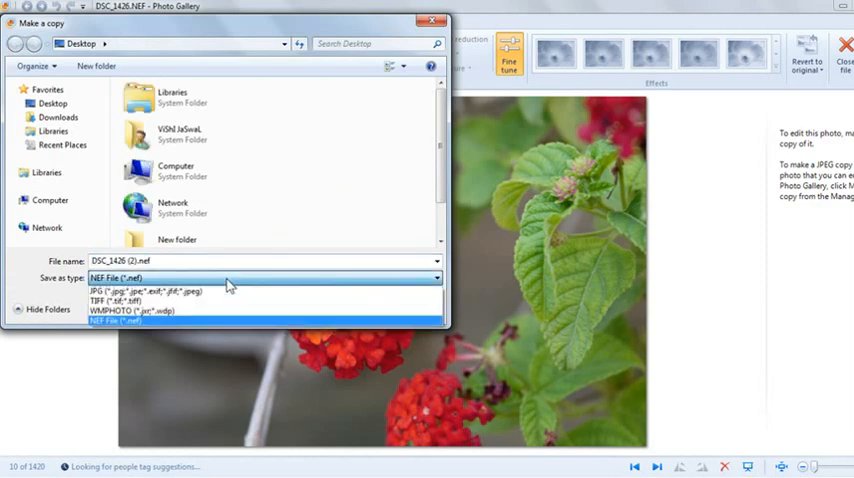
click(150, 292)
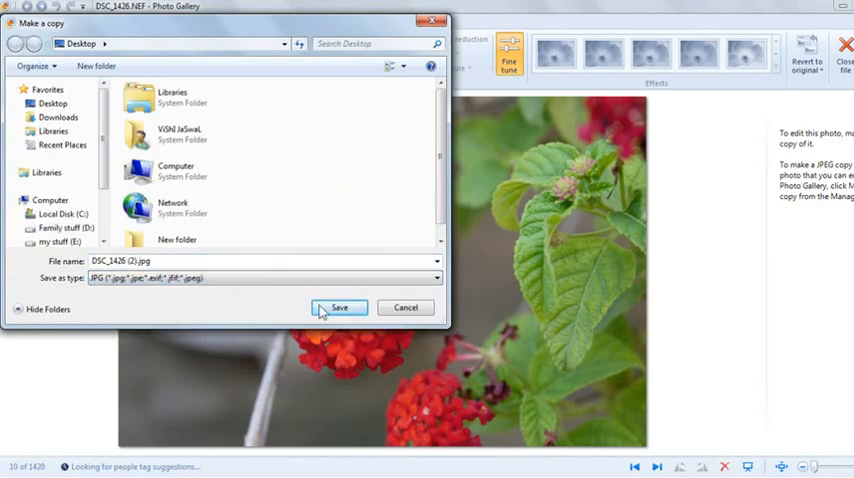
click(338, 308)
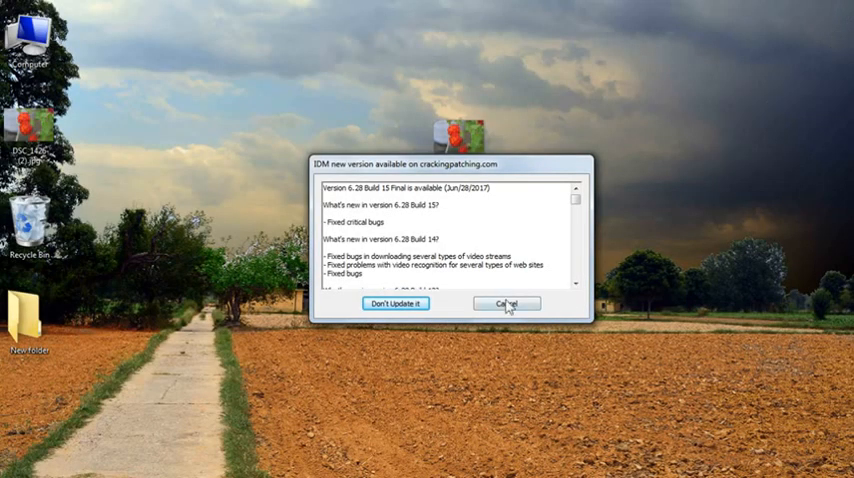
Dismiss the IDM update notice to reveal the new JPG beside the original NEF.
click(508, 304)
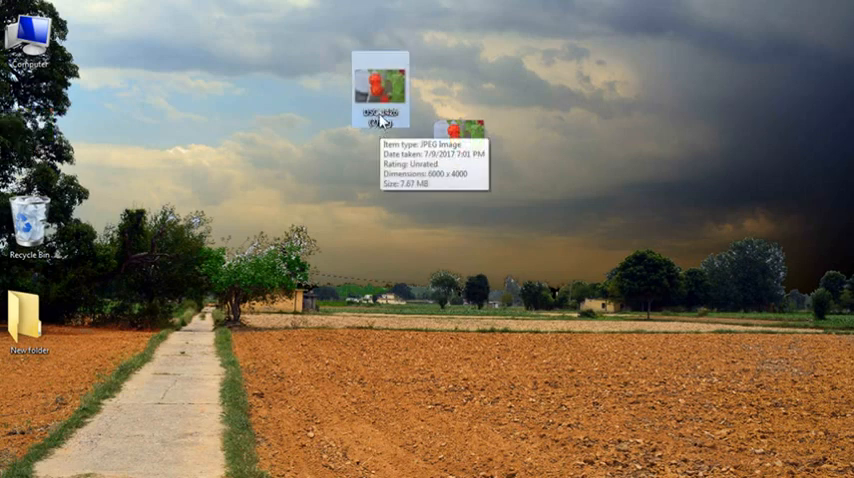
mouse_move(232, 8)
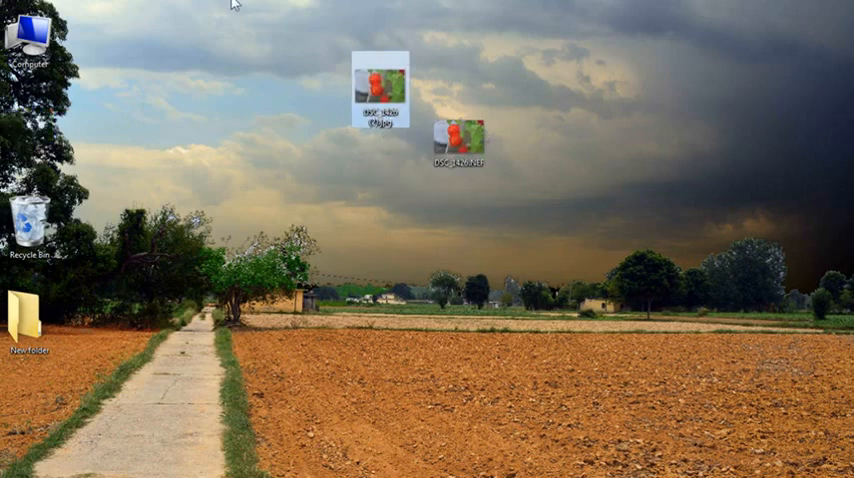